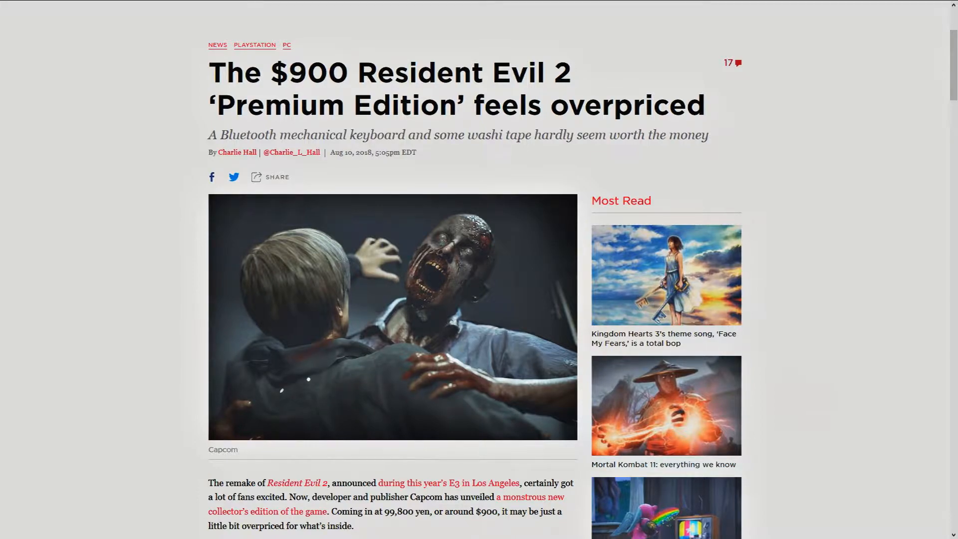
Scroll from the headline through the opening paragraphs to the Qwerkywriter S keyboard photo.
scroll("down", 3)
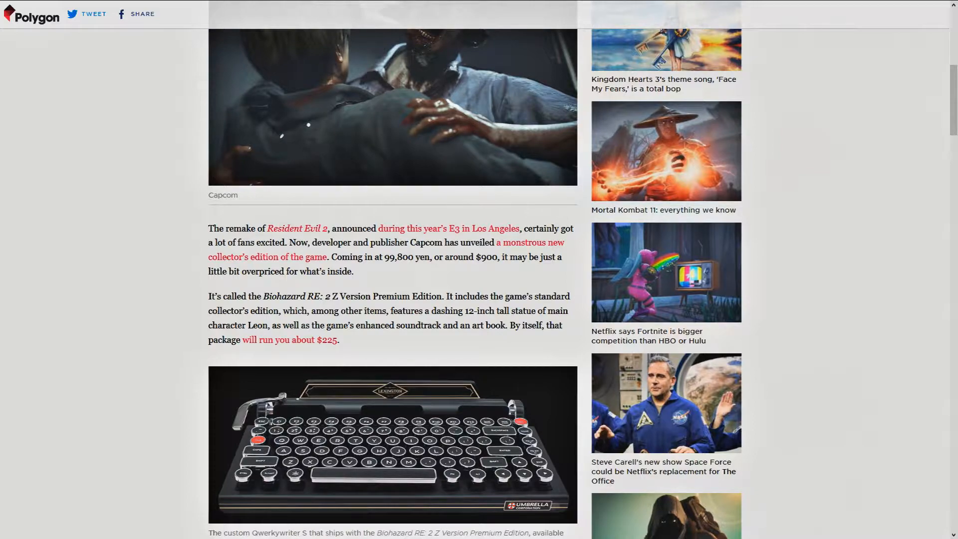
scroll("down", 3)
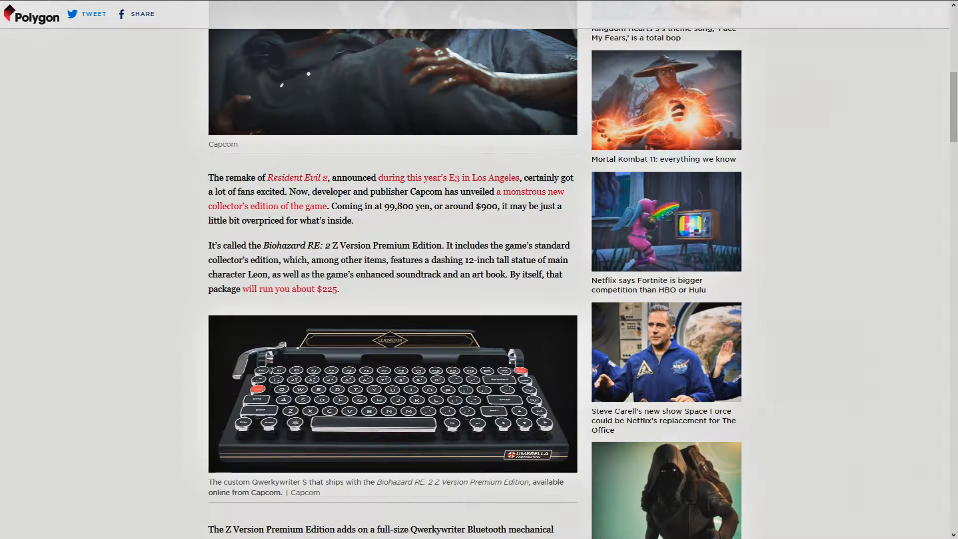
Scroll past the Qwerkywriter Bluetooth keyboard paragraphs to the in-game typewriter screenshots.
scroll("down", 3)
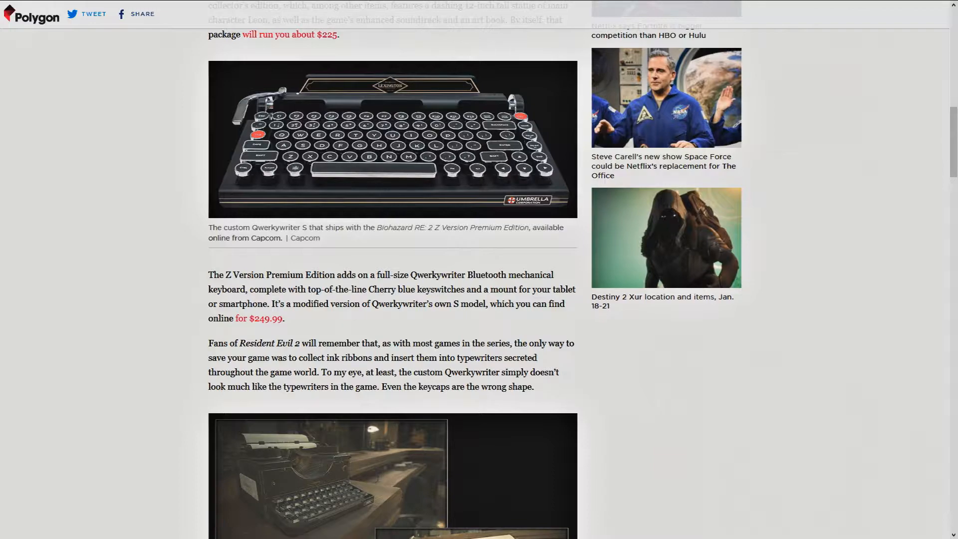
scroll("down", 3)
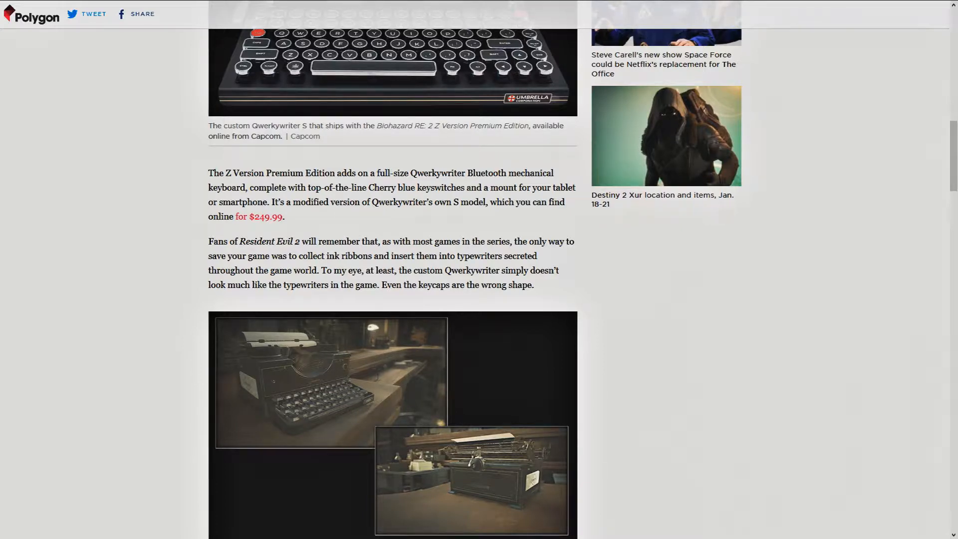
Scroll past the cost math paragraphs to the e-capcom washi masking tape promotion image.
scroll("up", 3)
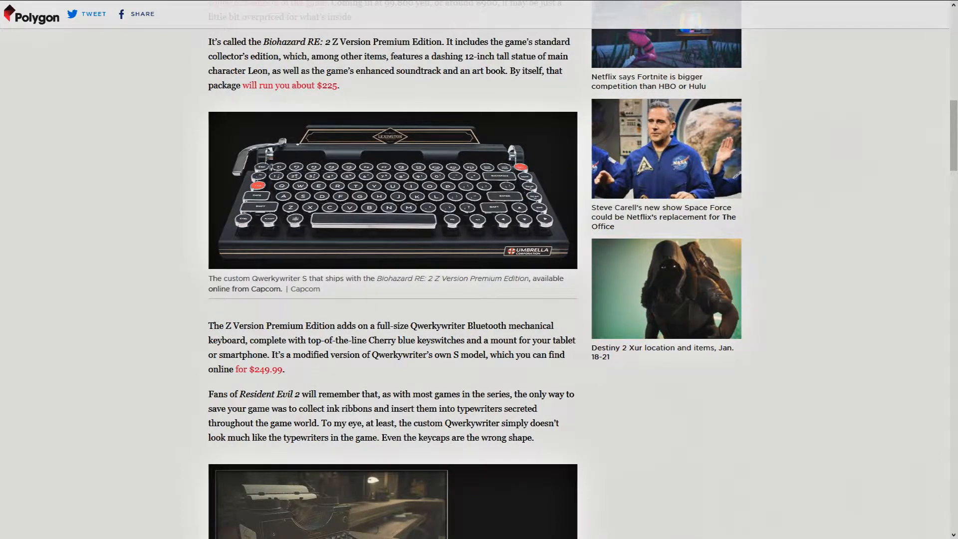
scroll("down", 3)
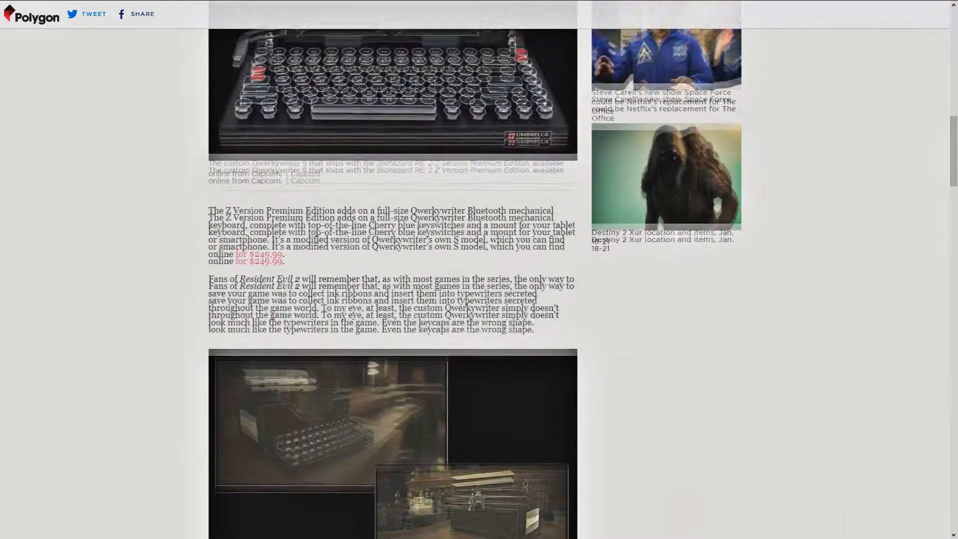
scroll("down", 3)
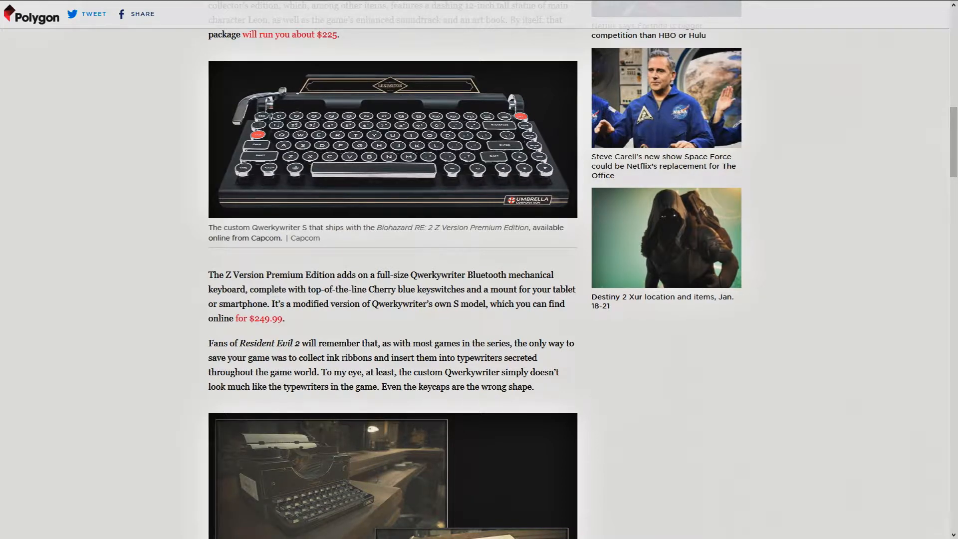
scroll("down", 3)
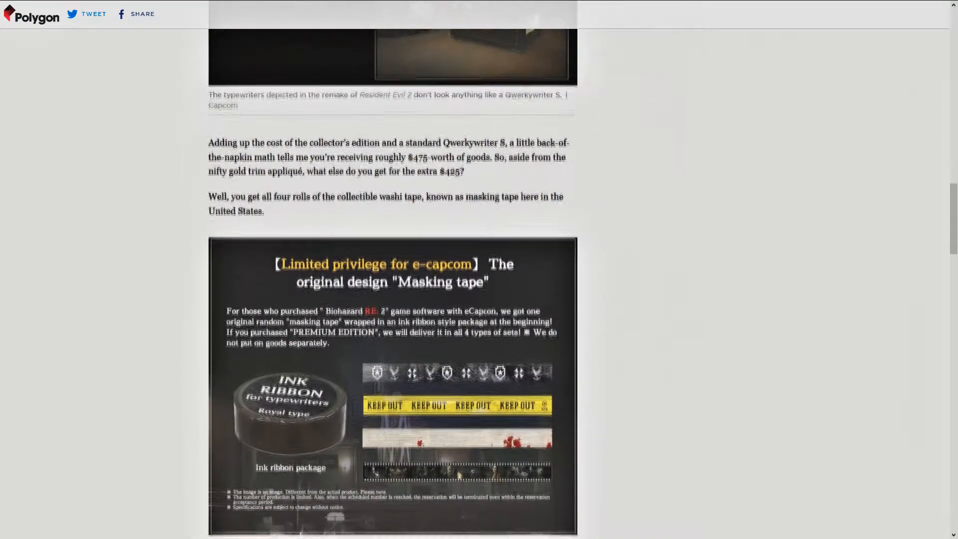
Scroll through the Samurai Edge items and release details to the '17 comments' section.
scroll("down", 3)
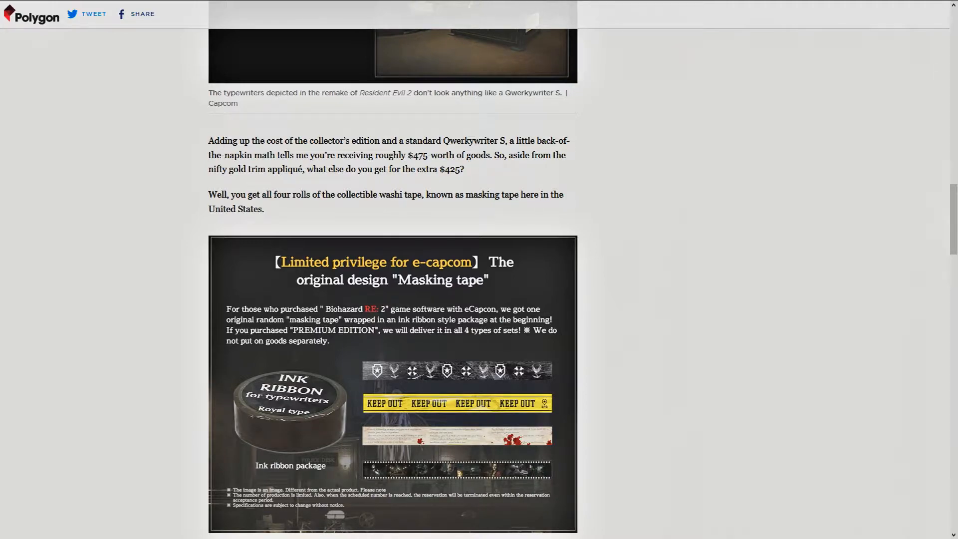
scroll("down", 3)
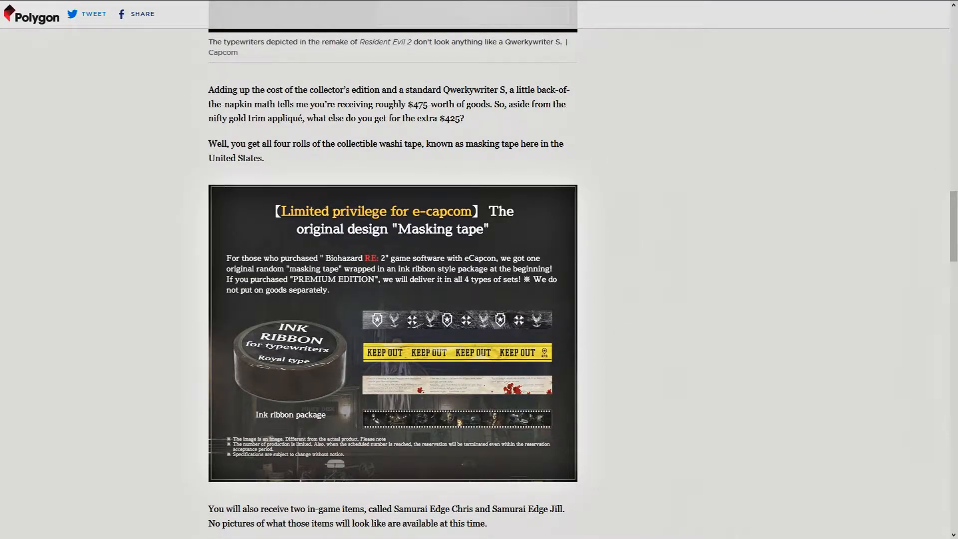
scroll("down", 3)
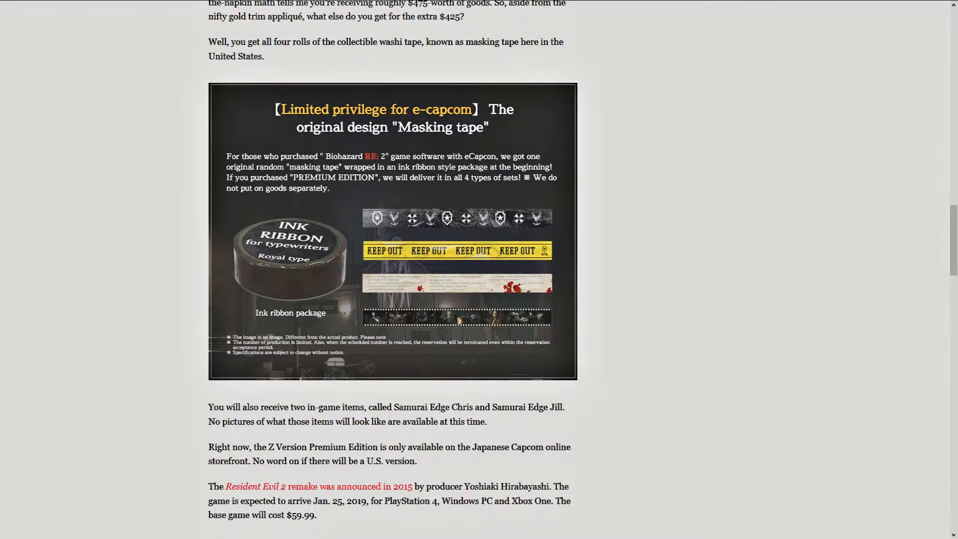
scroll("down", 3)
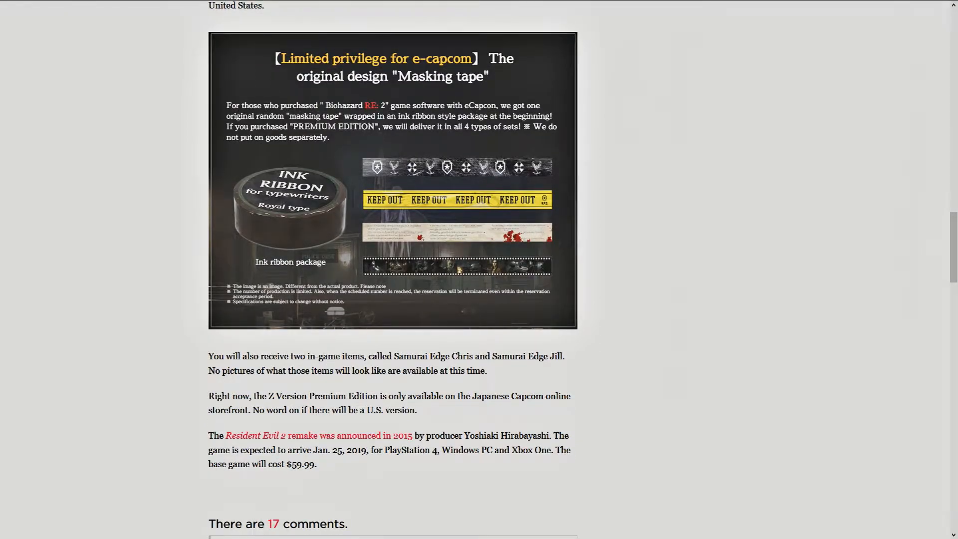
scroll("down", 3)
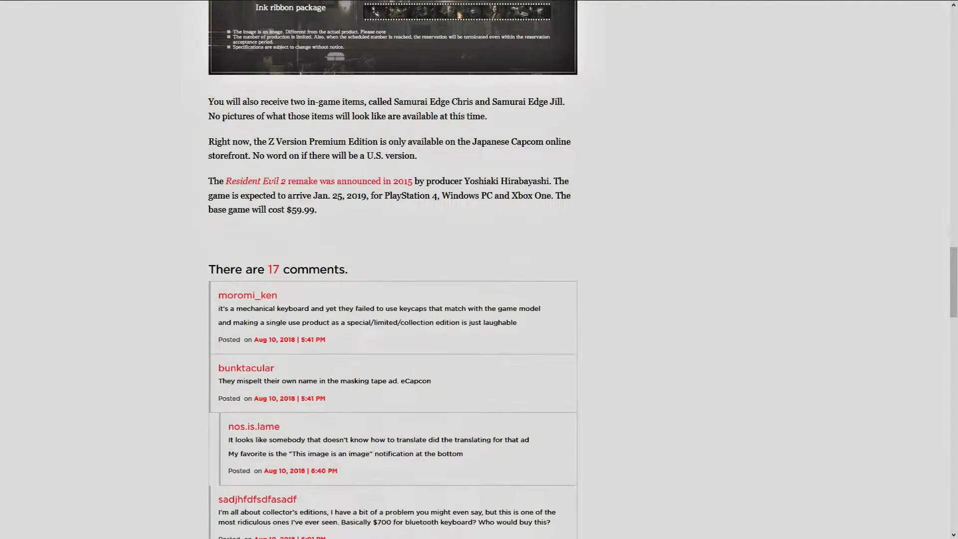
scroll("down", 3)
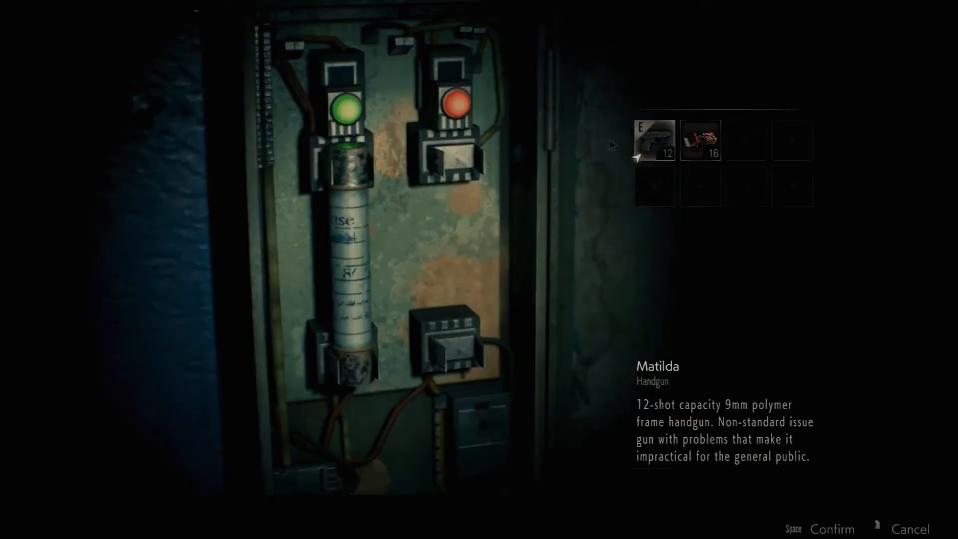
Select the Handgun Ammo x26 box in the inventory to show its Combine option.
left_click(699, 139)
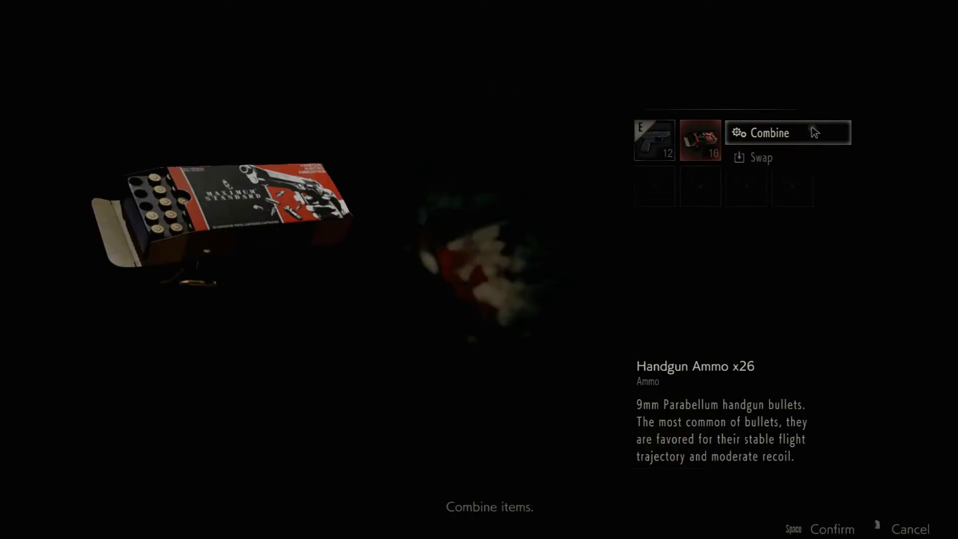